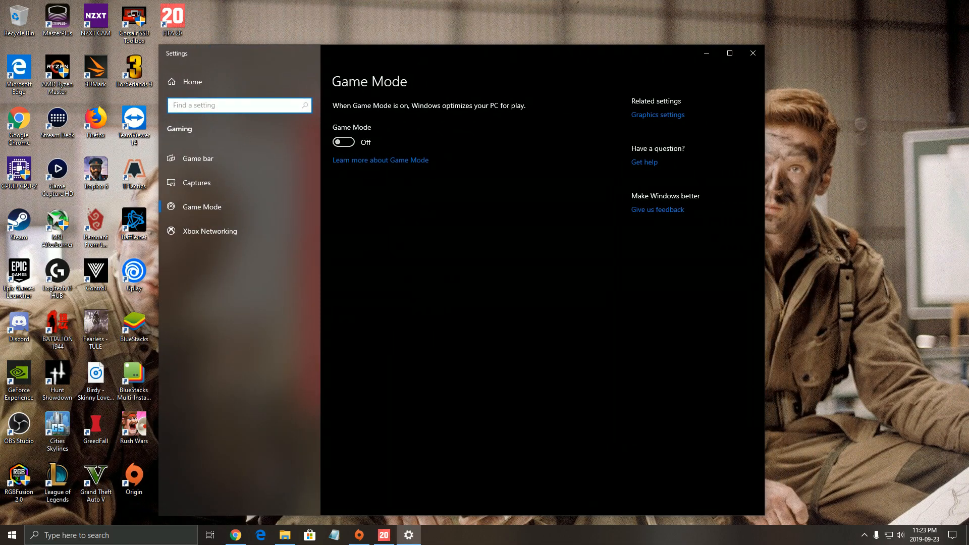
mouse_move(198, 158)
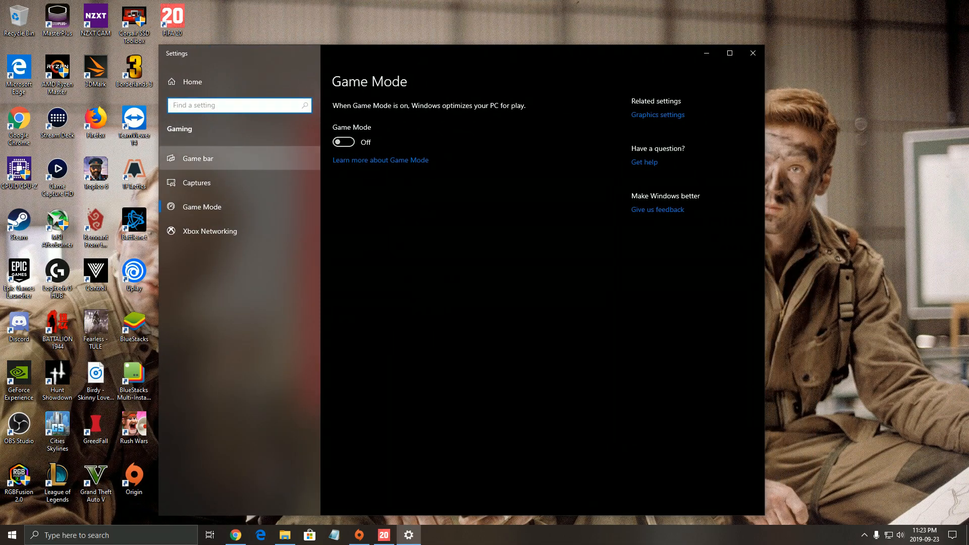
Check that Game bar recording, background recording and game audio capture toggles are Off
click(198, 158)
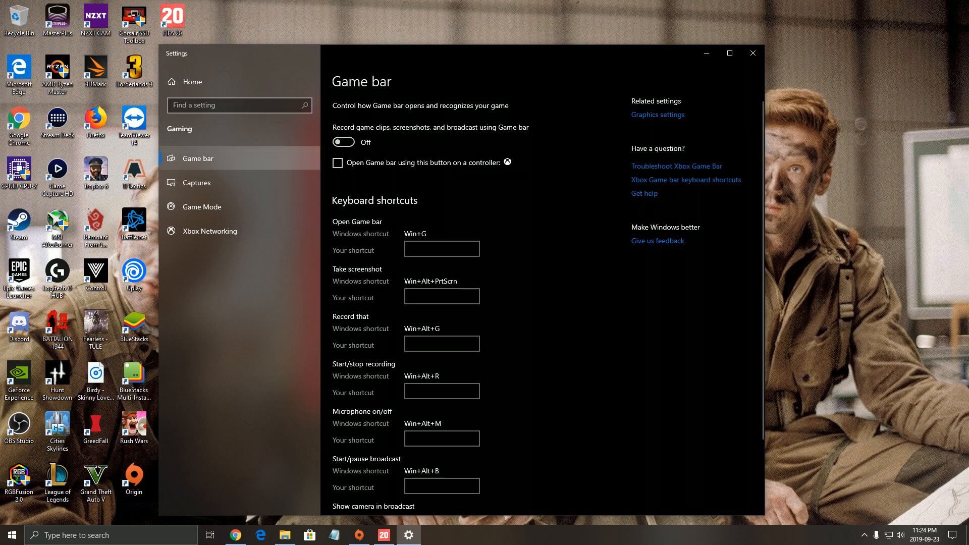
click(198, 182)
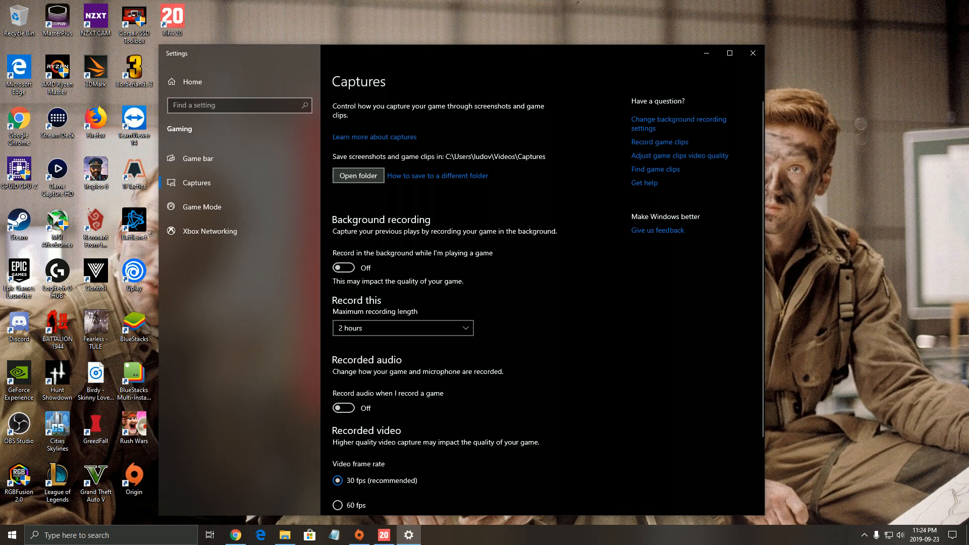
scroll(down, 3)
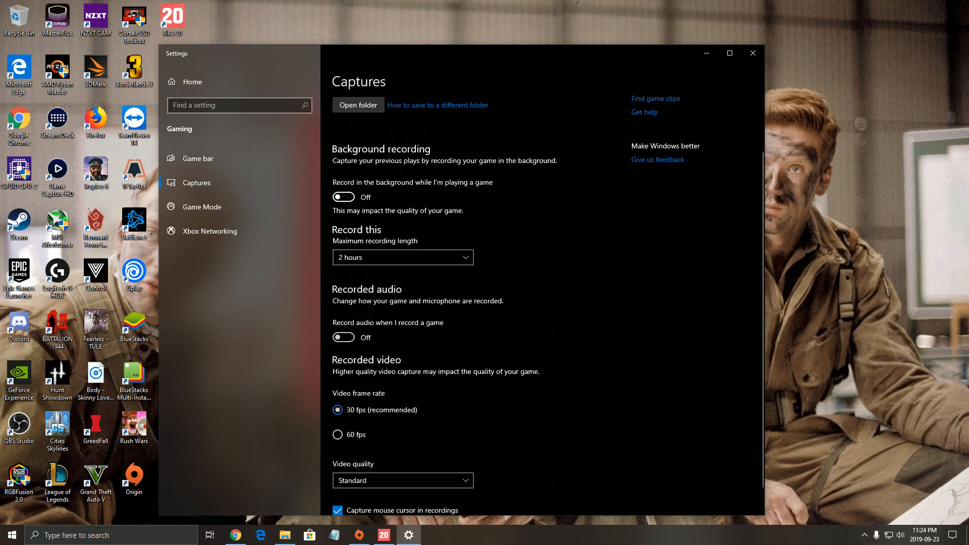
scroll(down, 3)
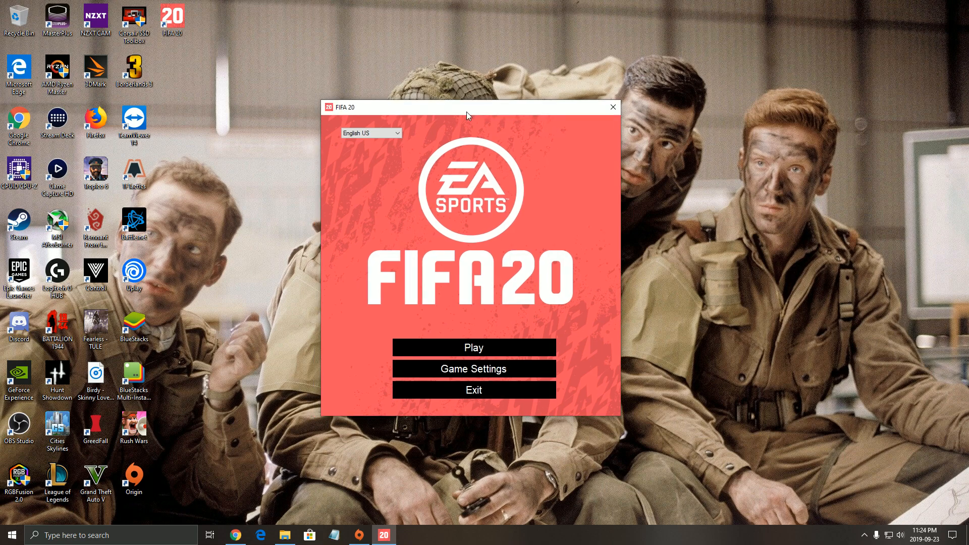
Open Game Settings in the FIFA 20 Launcher
click(473, 369)
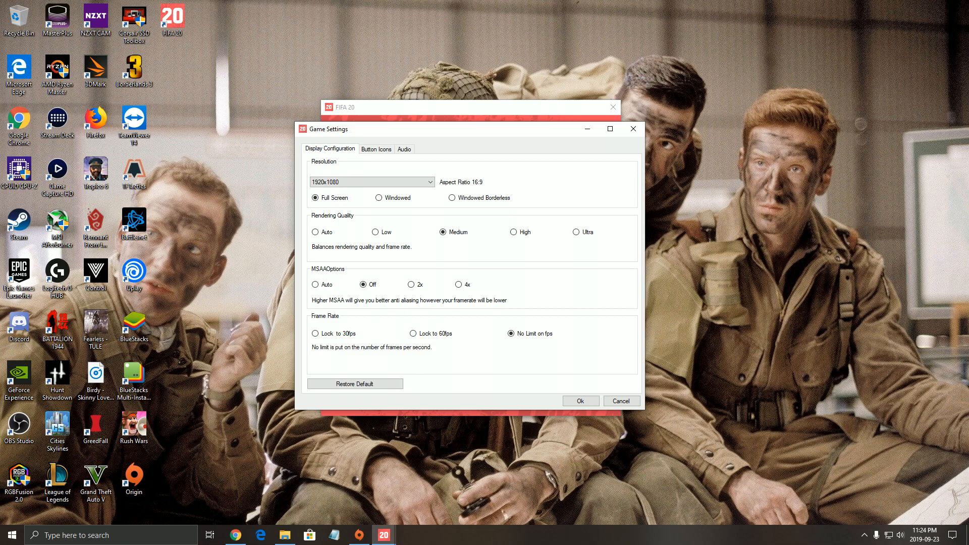
click(411, 285)
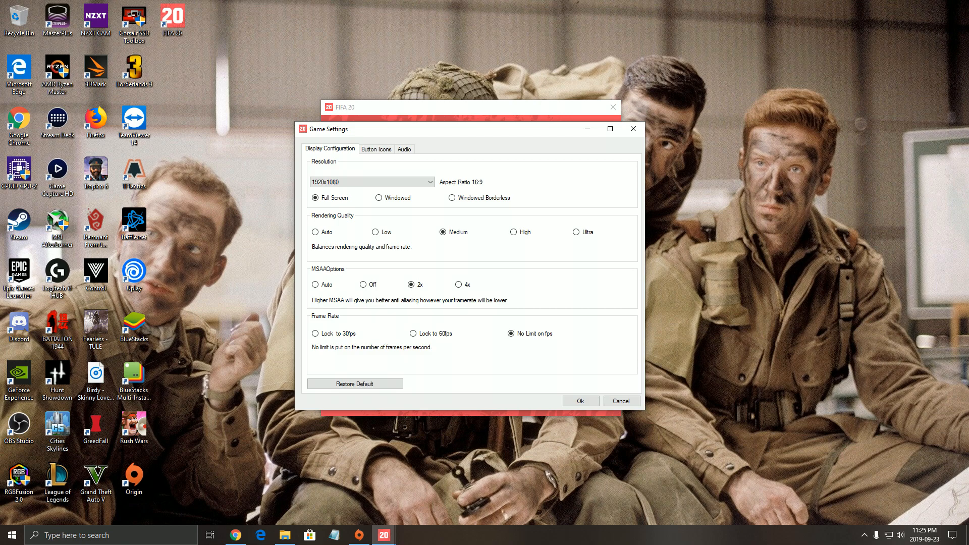
click(363, 284)
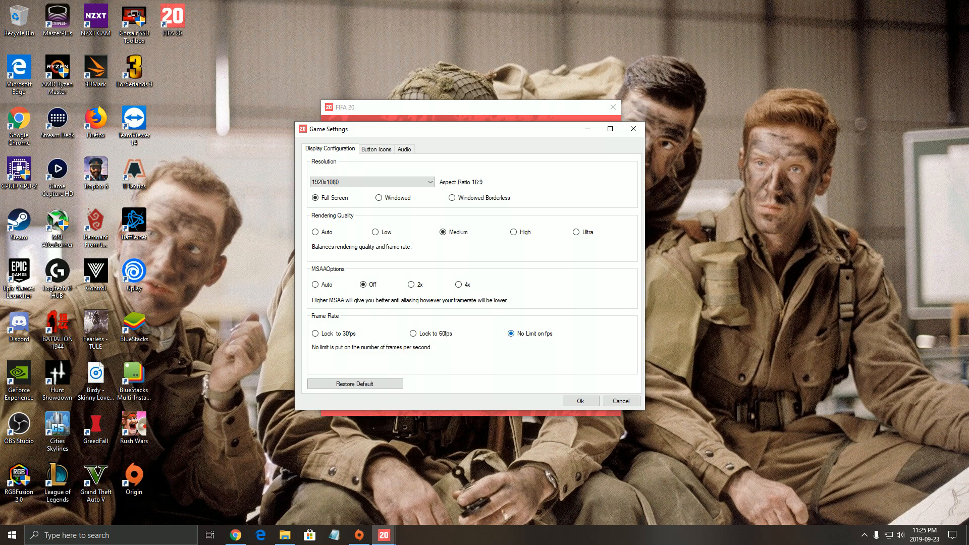
click(620, 400)
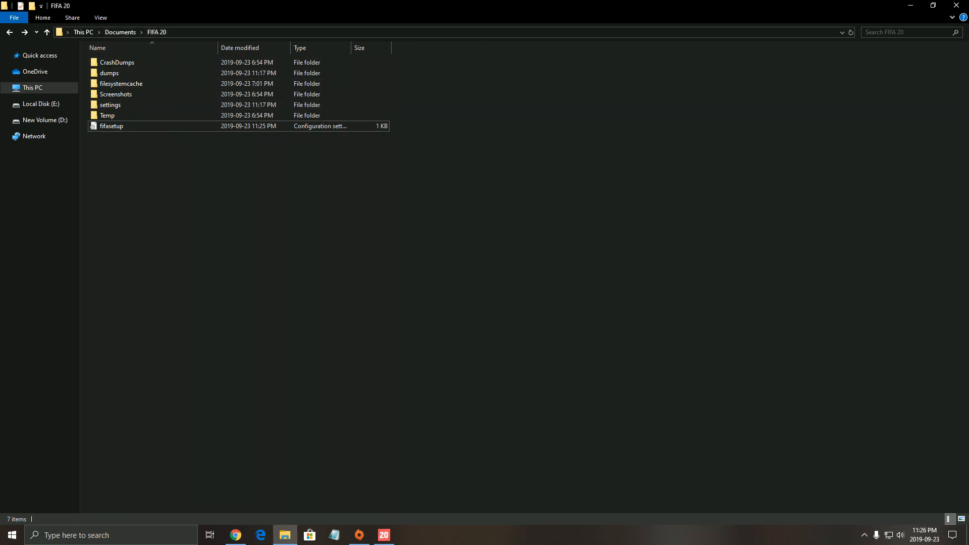
Set DIRECTX_SELECT to 1 in fifasetup.ini and save the file
double_click(111, 126)
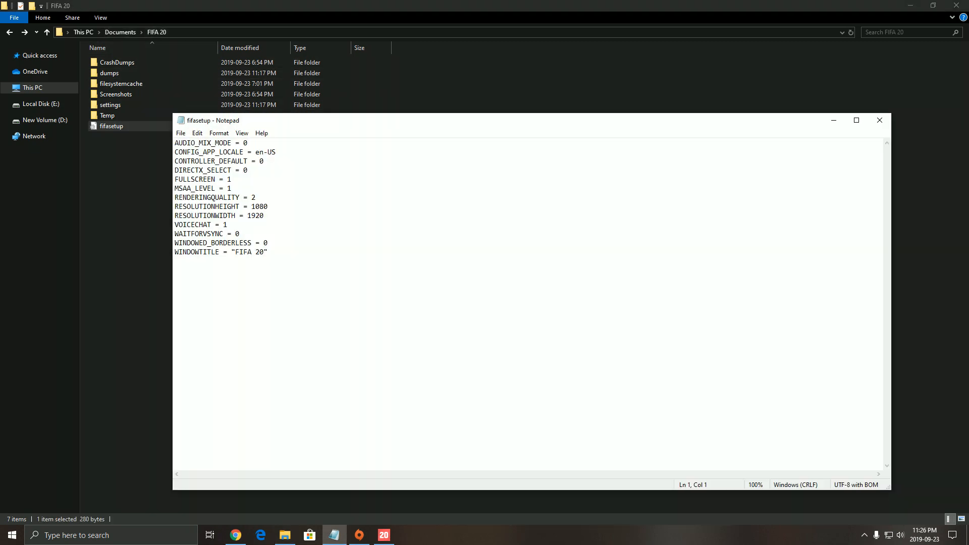
key(ctrl+a)
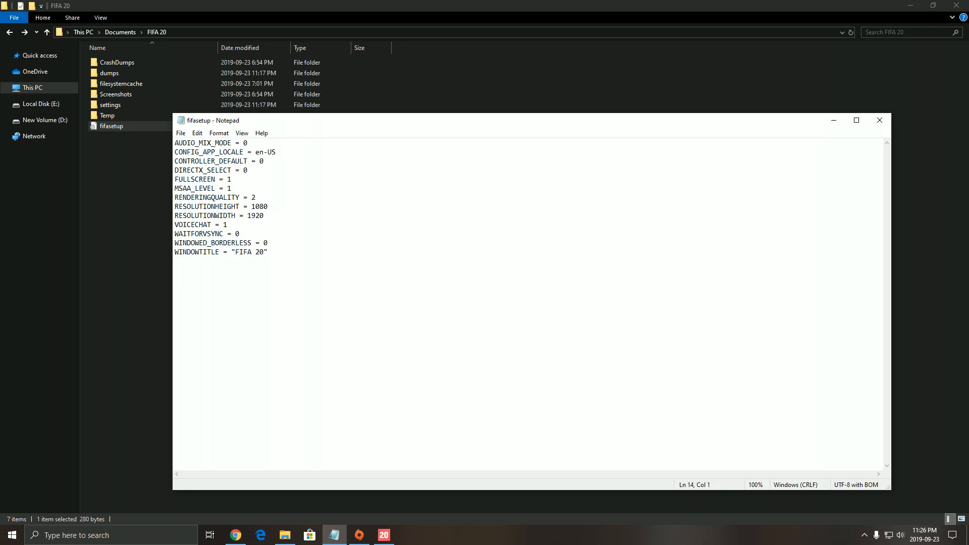
triple_click(210, 170)
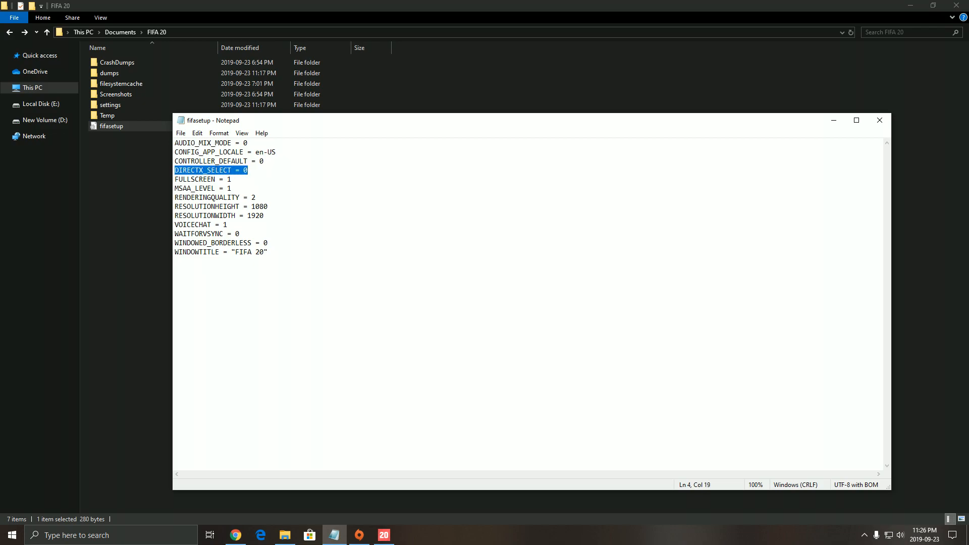
text(1)
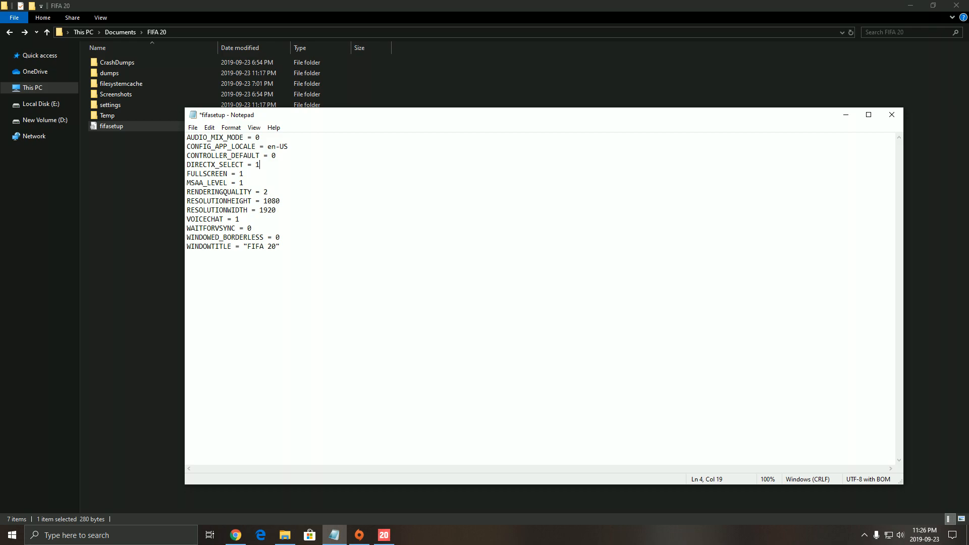
click(192, 128)
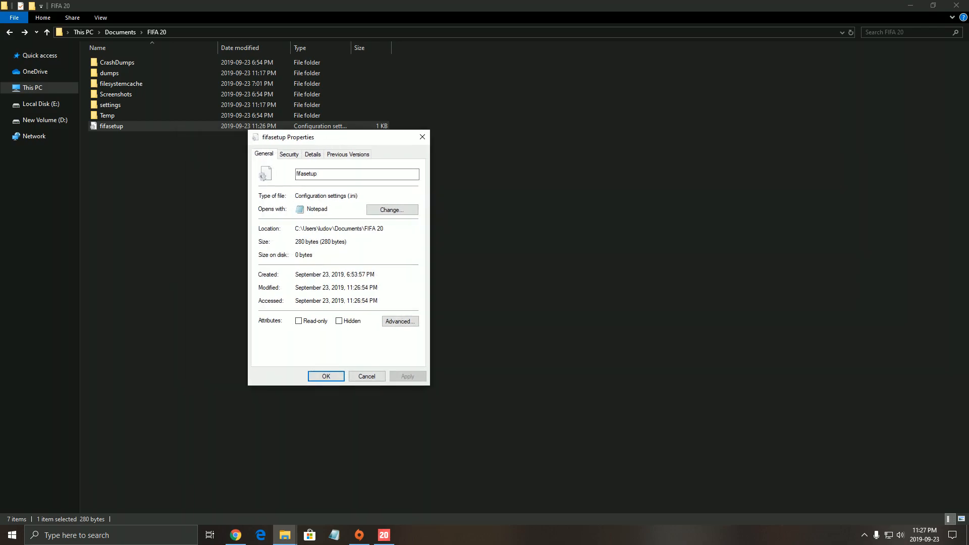
Close the fifasetup Properties dialog with OK
click(326, 376)
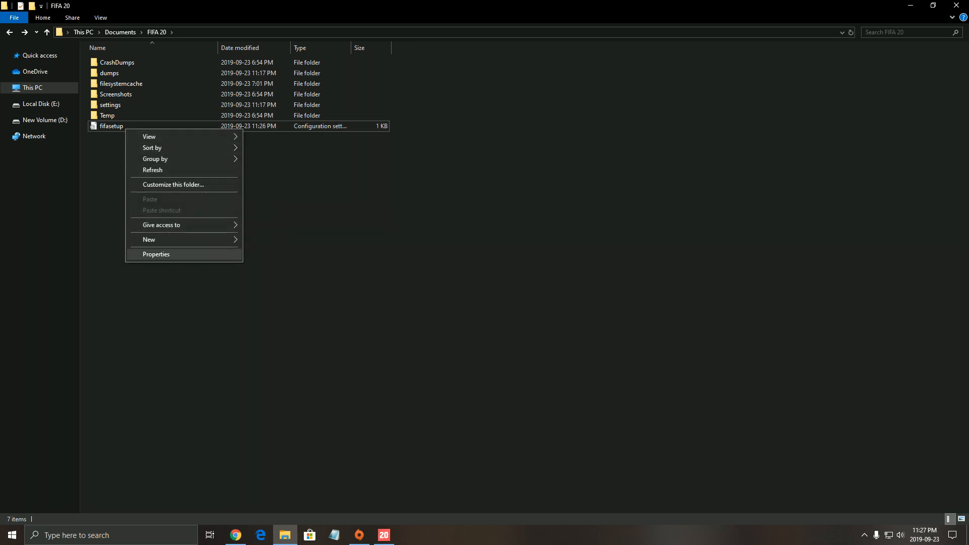
click(157, 254)
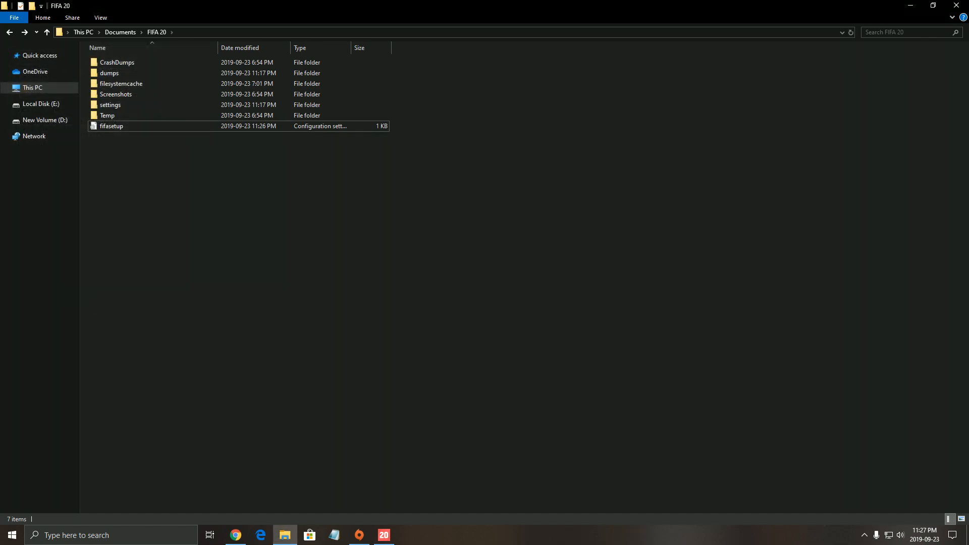
click(111, 126)
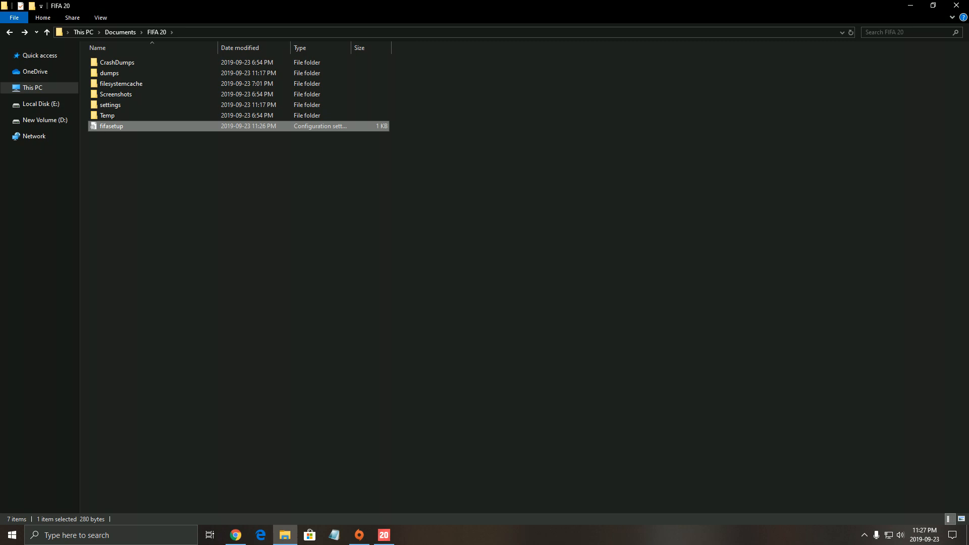
double_click(111, 126)
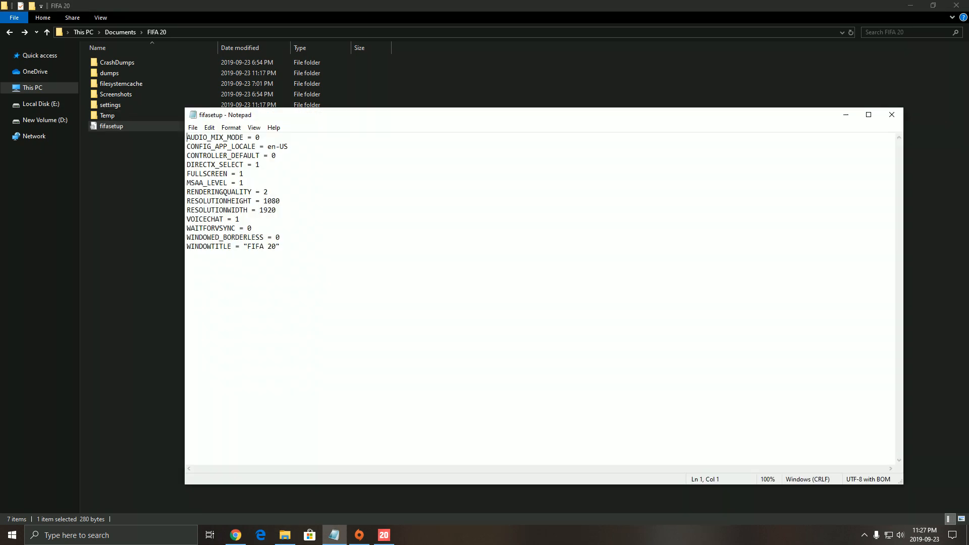
click(890, 115)
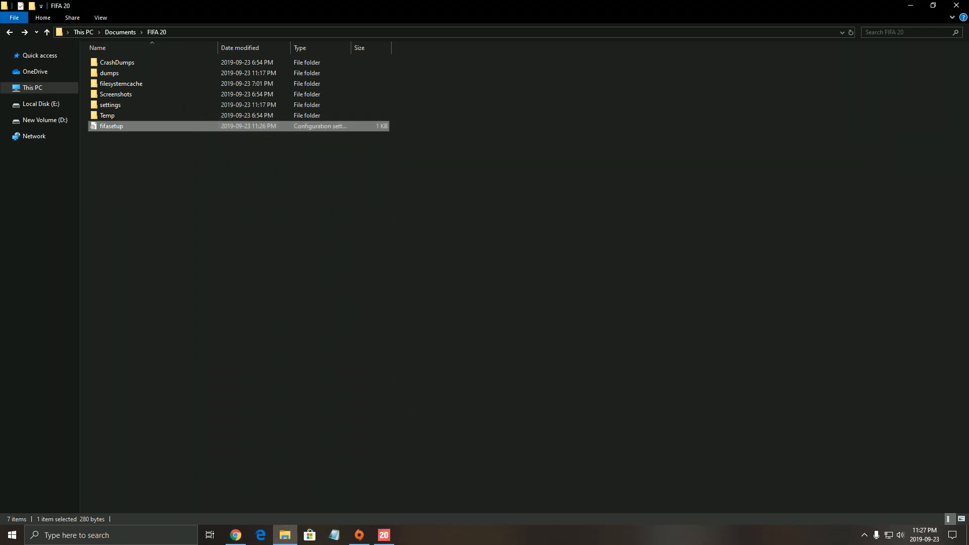